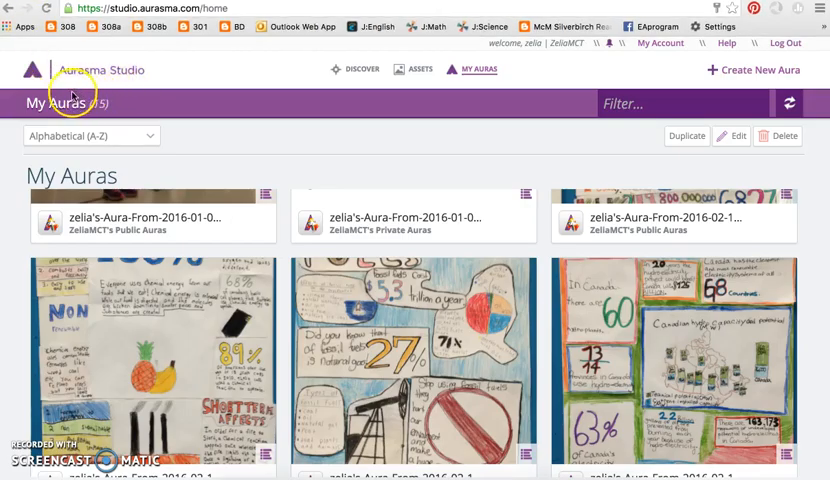
mouse_move(148, 92)
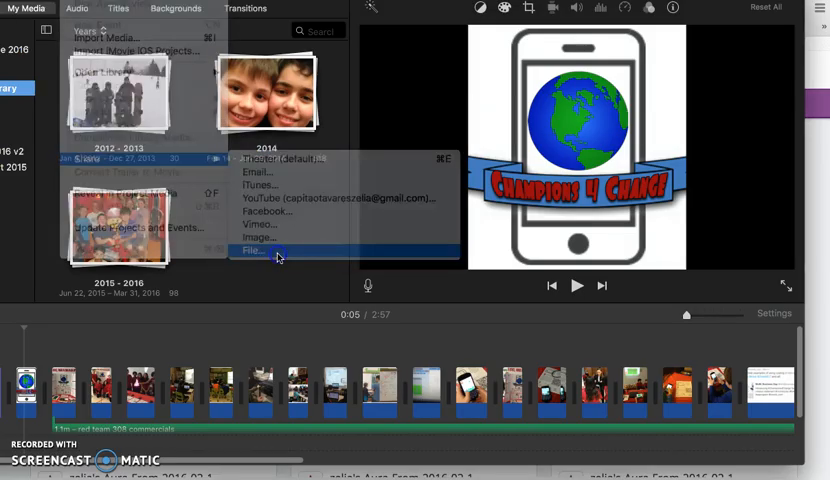
left_click(250, 250)
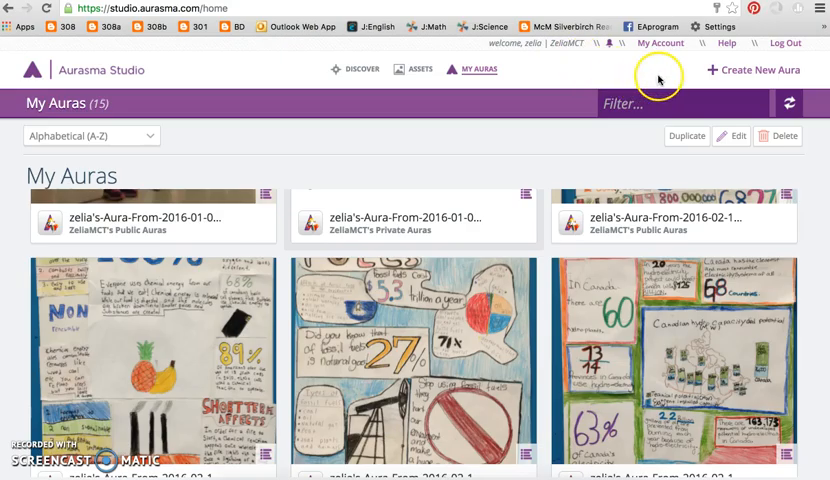
mouse_move(756, 90)
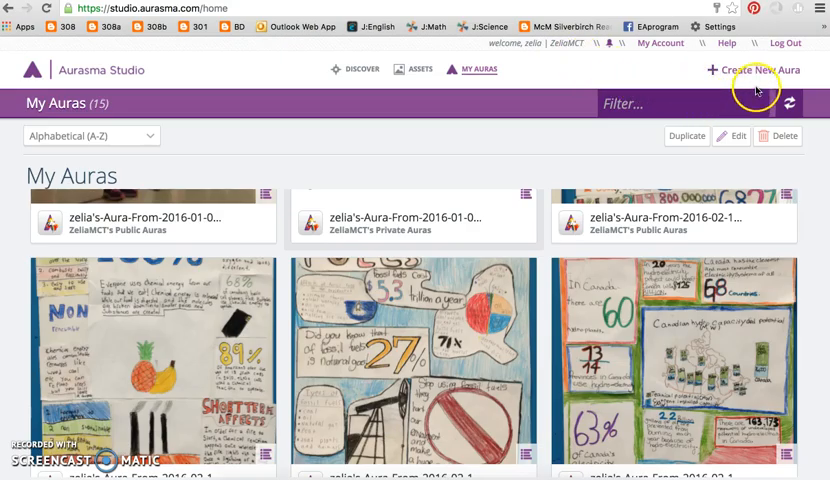
mouse_move(752, 78)
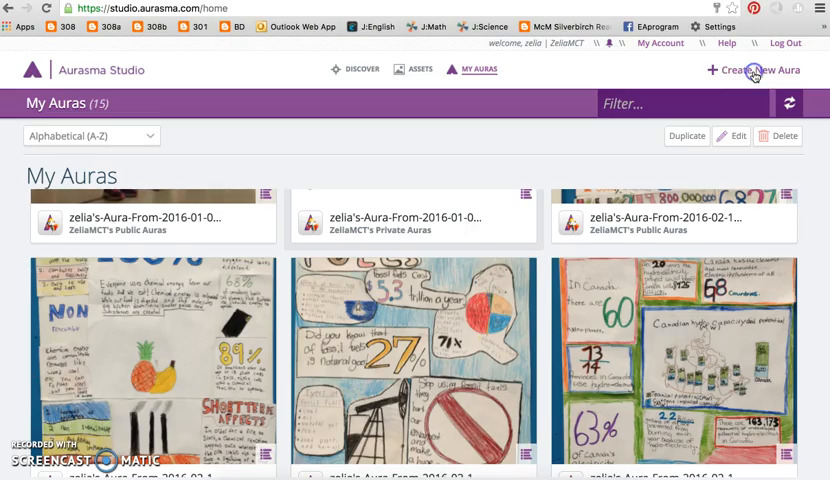
Create a new aura with the logo trigger image named 'BD Spotlight Creations 2016' and save it
left_click(752, 68)
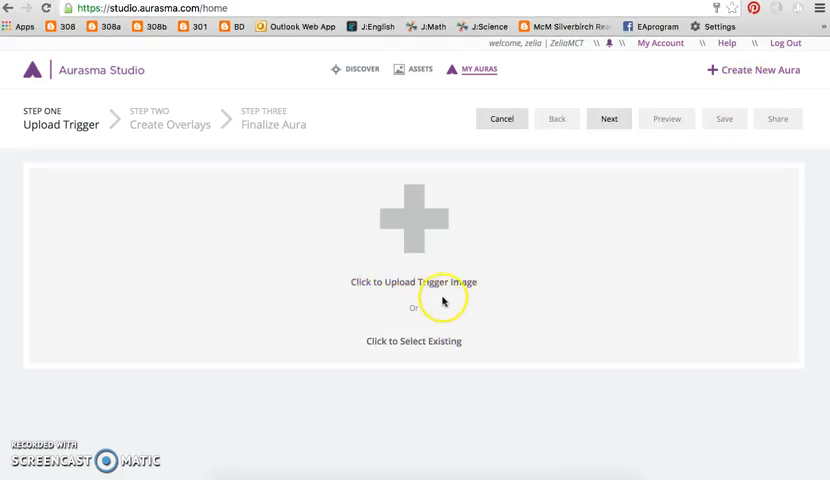
mouse_move(796, 156)
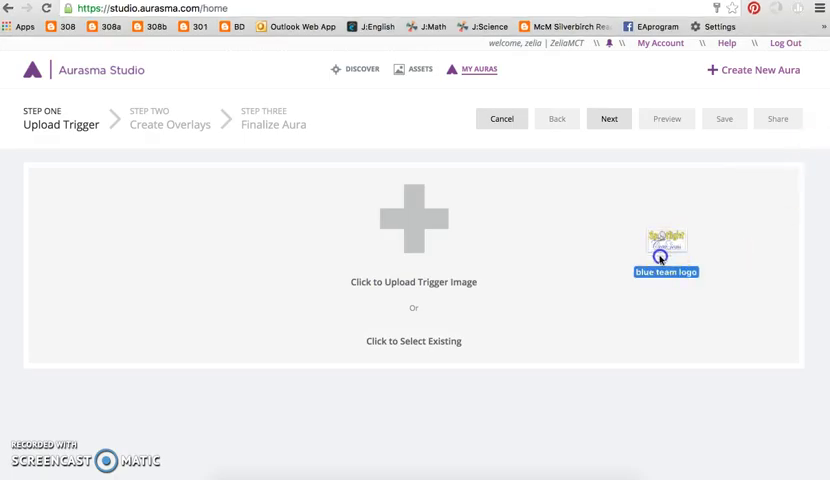
left_click(664, 252)
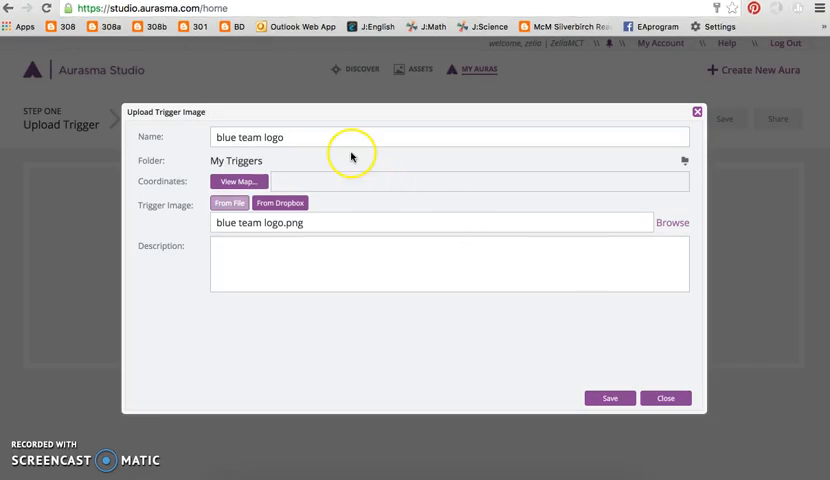
type("BD Spo")
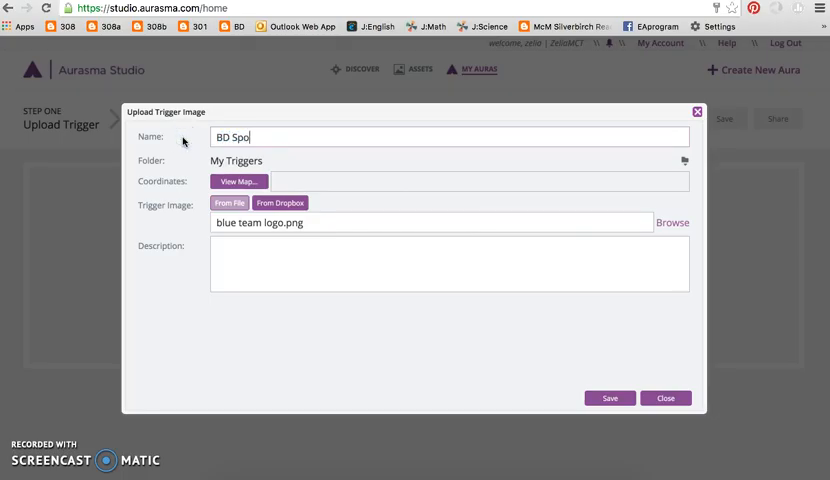
type("tlog")
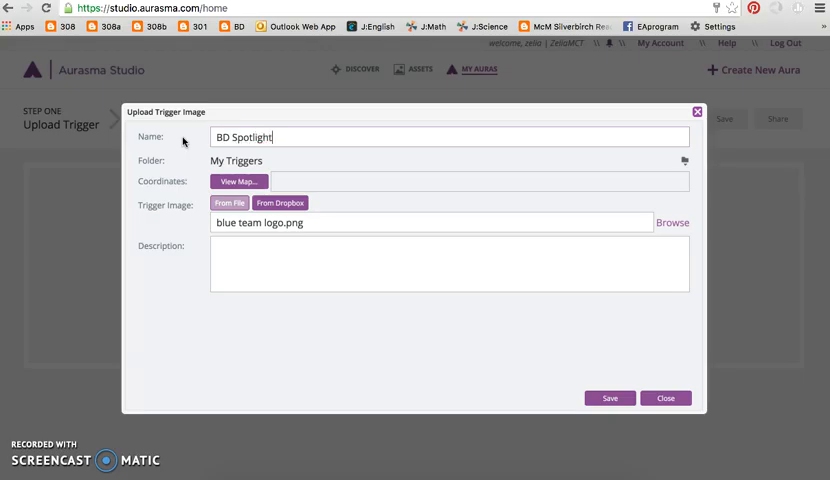
type("Creations")
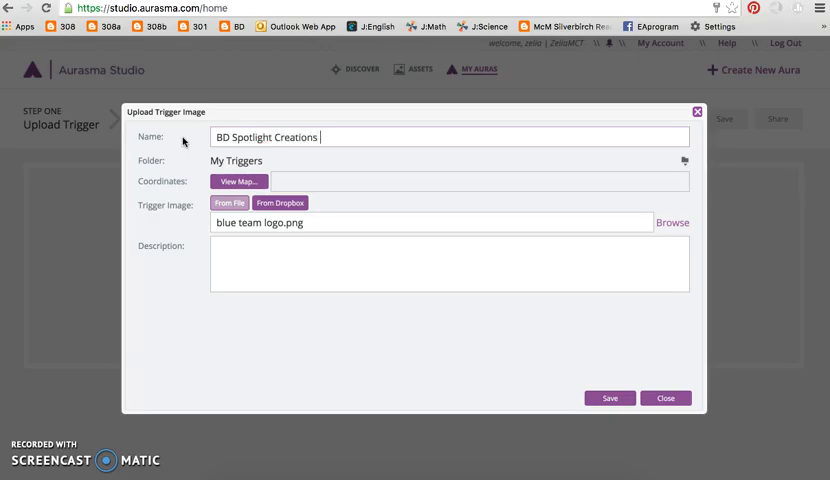
type("2016")
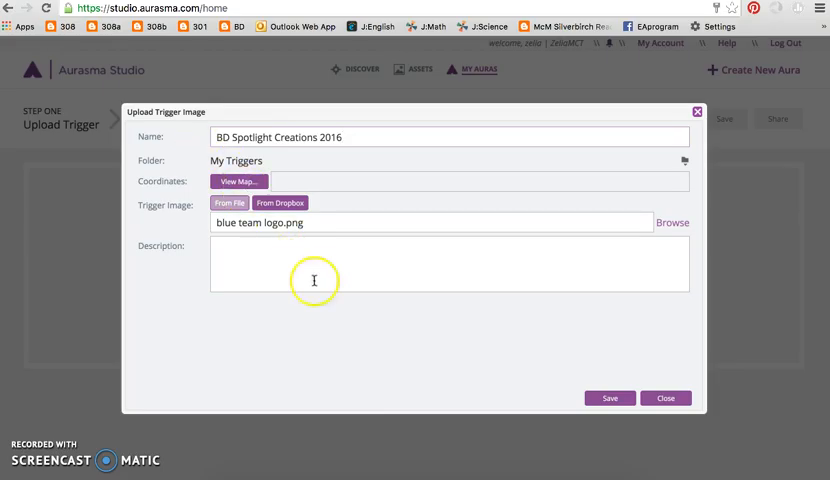
left_click(608, 398)
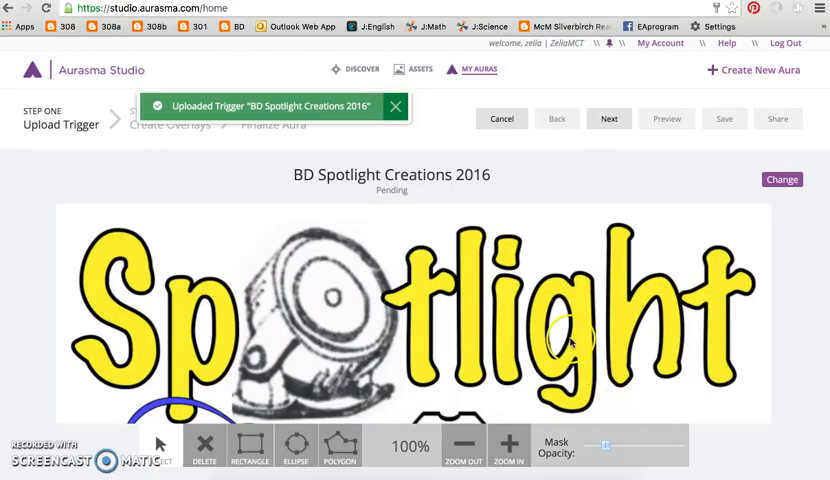
Advance to the overlay step and begin uploading a video overlay from BD Spotlight Creations 2016.mp4
left_click(608, 118)
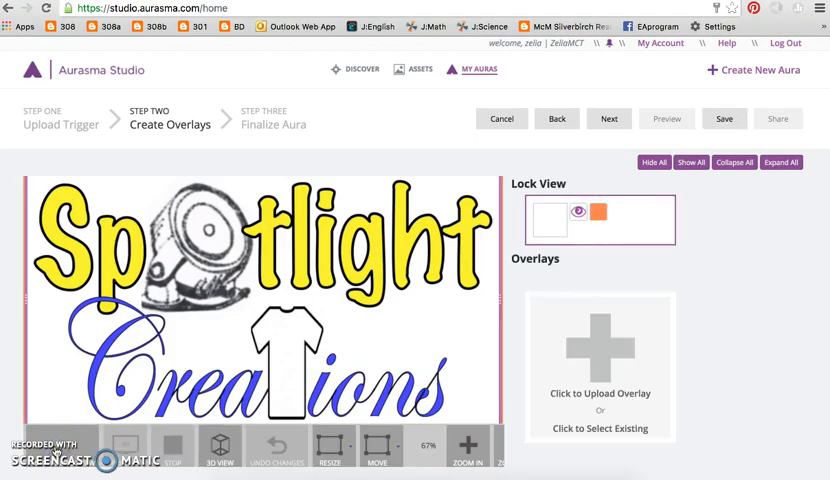
left_click(498, 444)
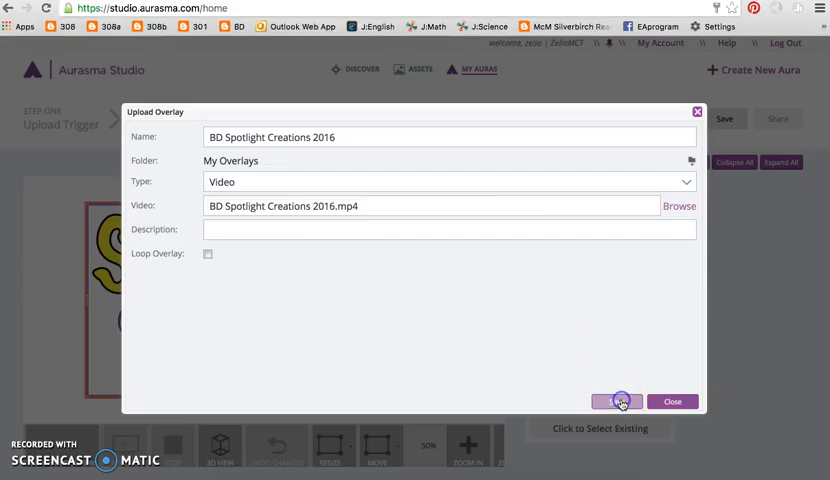
Save the video overlay onto the trigger and share the finished aura
left_click(616, 400)
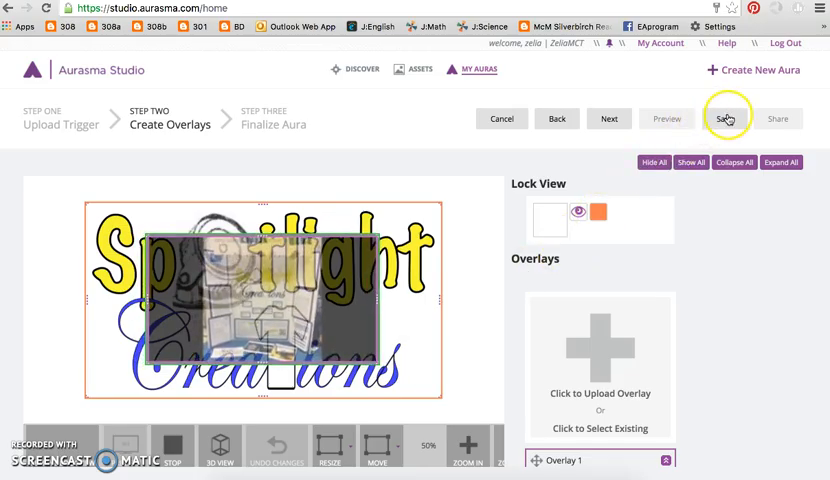
left_click(724, 118)
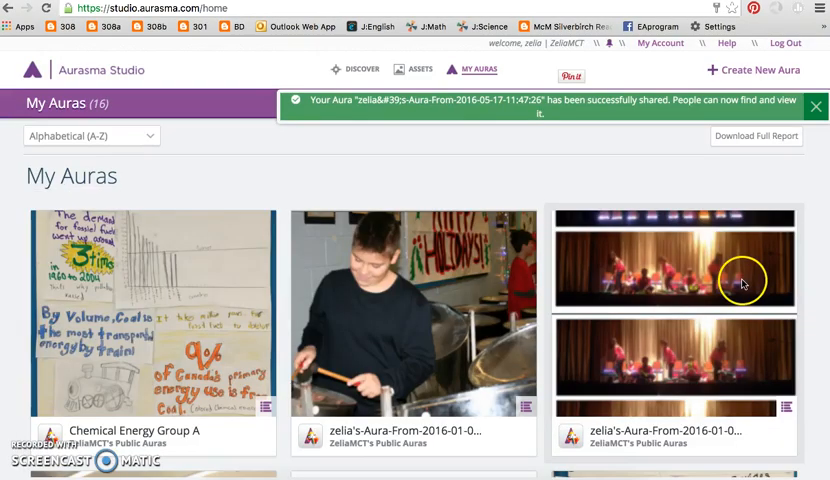
Scroll the My Auras list to reach the newly shared aura
scroll("down", 3)
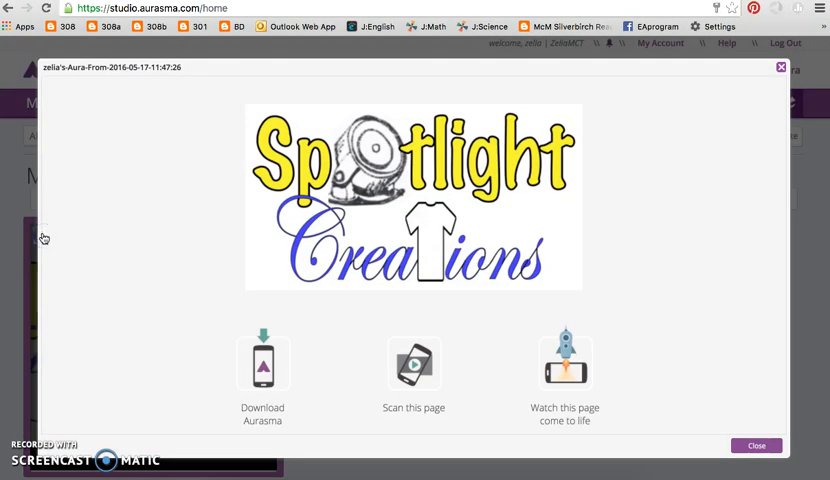
mouse_move(176, 384)
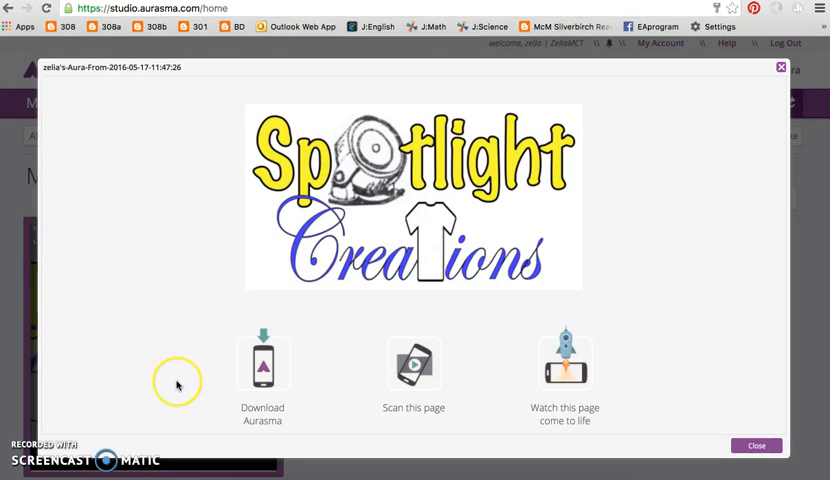